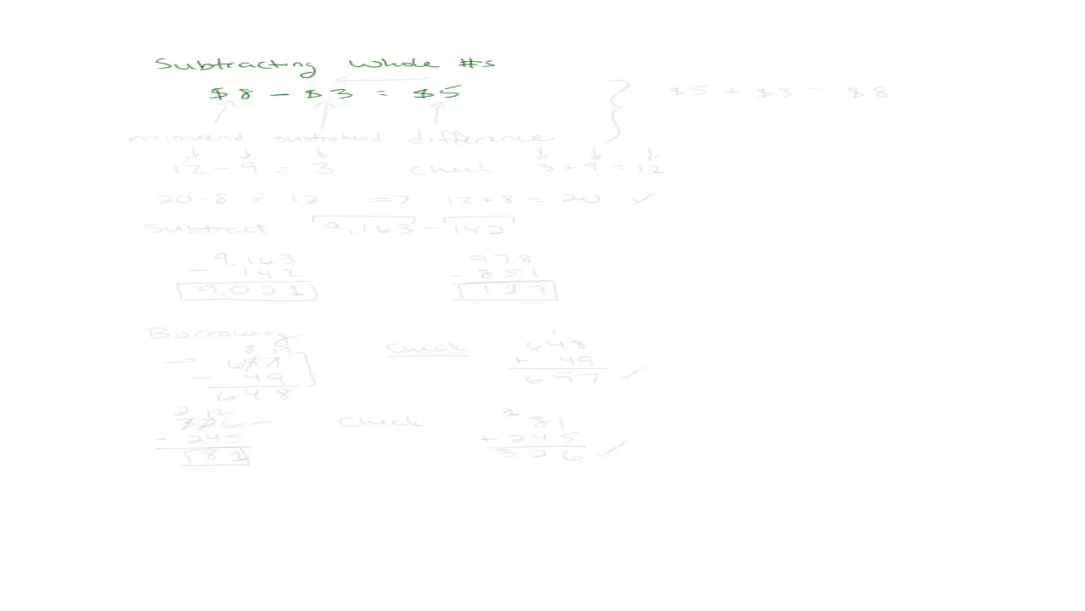
Step: Draw a green-pen stroke labelling minuend, subtrahend and difference for $8 − $3 = $5
left_click_drag(439, 123, 440, 106)
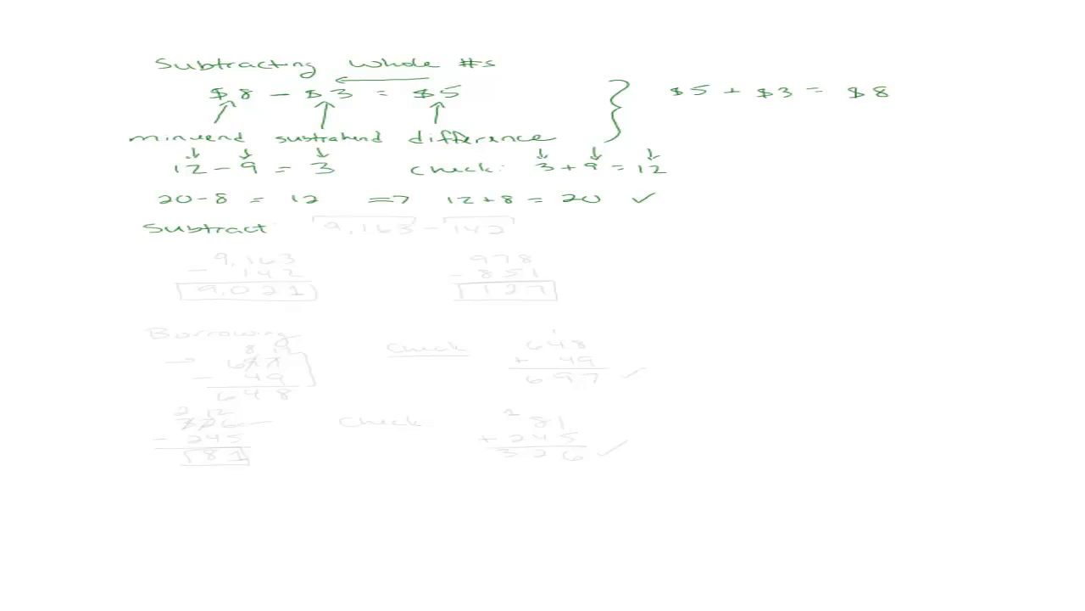
Step: Write the heading 'Subtract:' before 9,163 − 142 and 978 − 851 in columns
type(": 9,163 - 142")
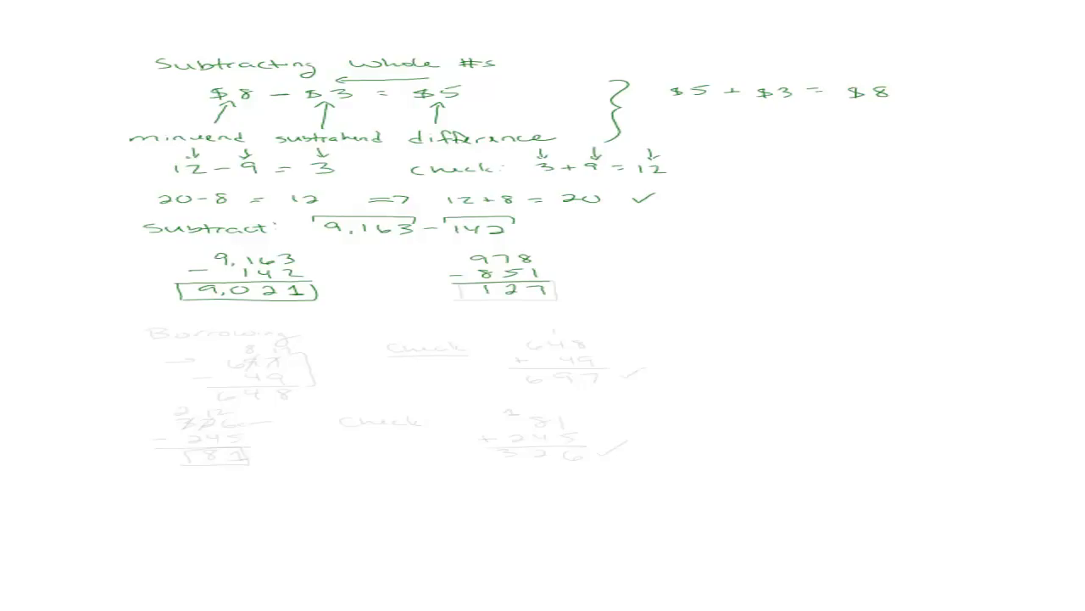
Step: Draw a box around the answers 9,021 and 127
left_click_drag(456, 275, 558, 301)
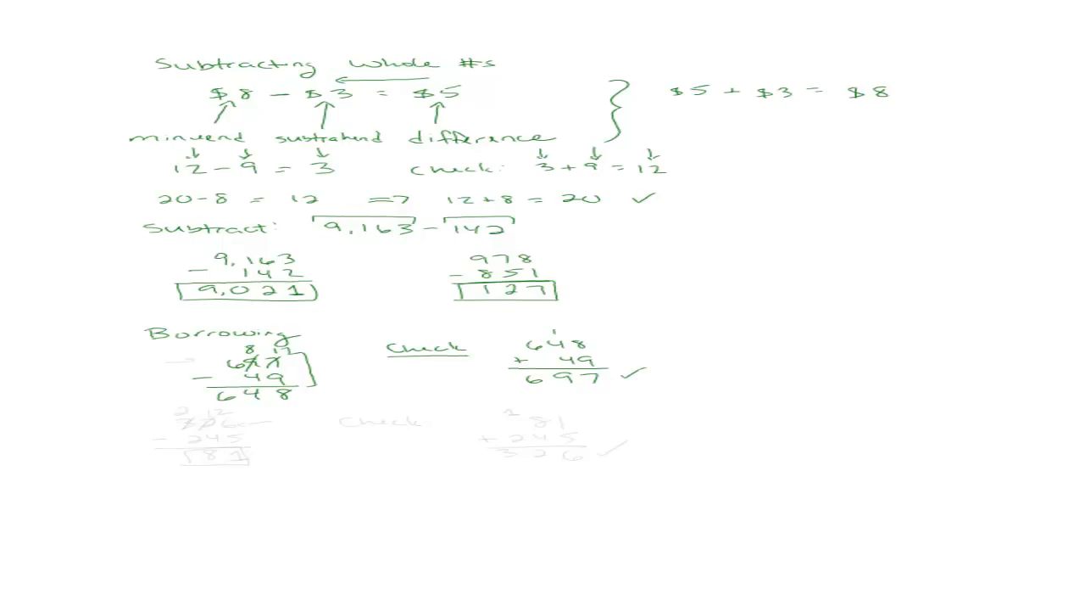
Step: Write 326 − 245 = 81 with borrow marks, box it, and add 'Check'
left_click_drag(153, 364, 182, 365)
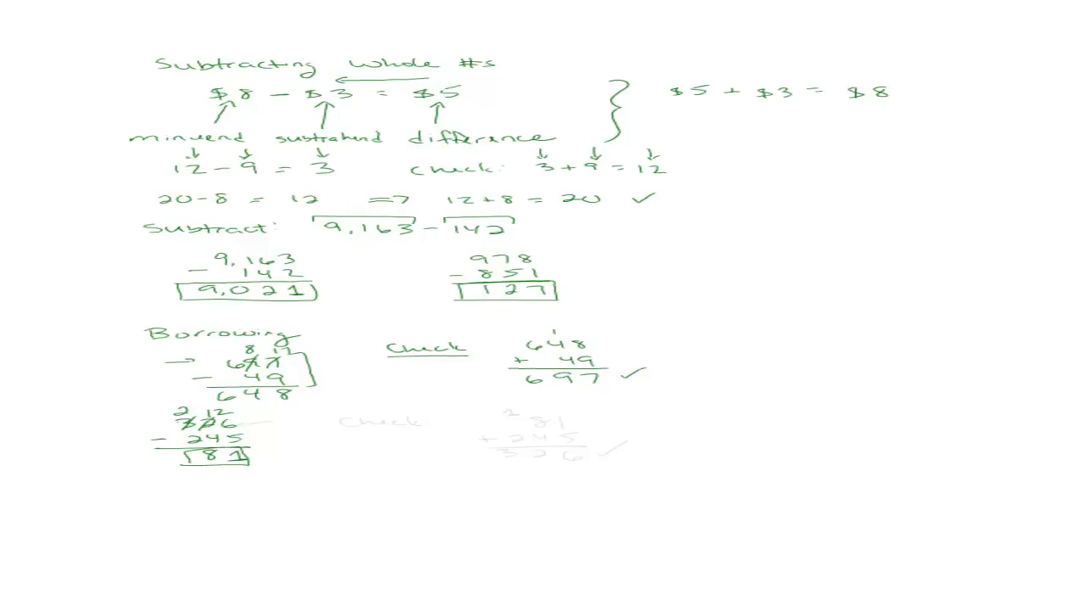
left_click(382, 423)
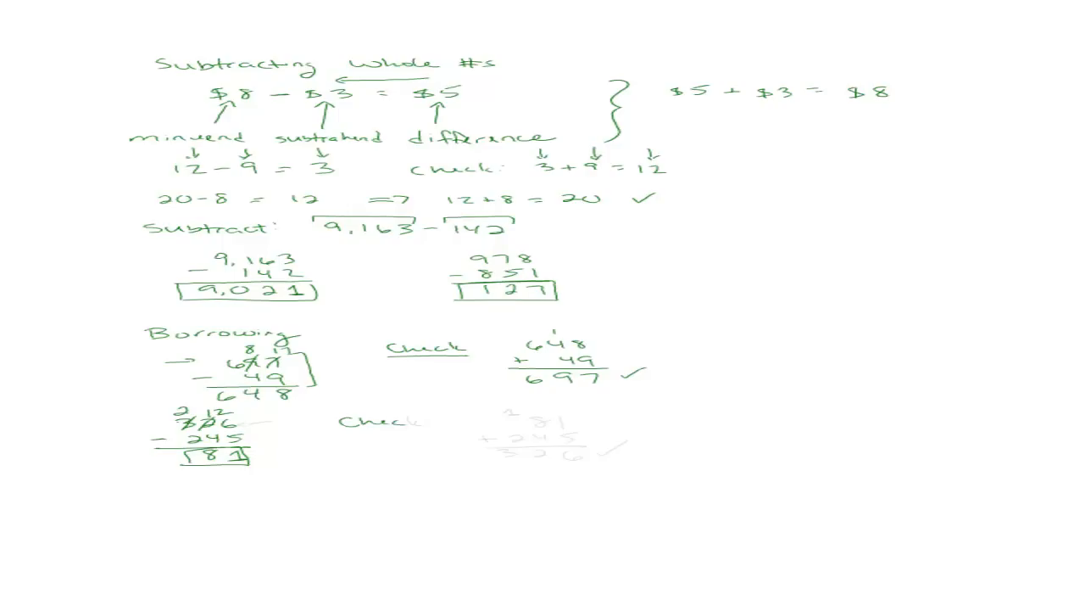